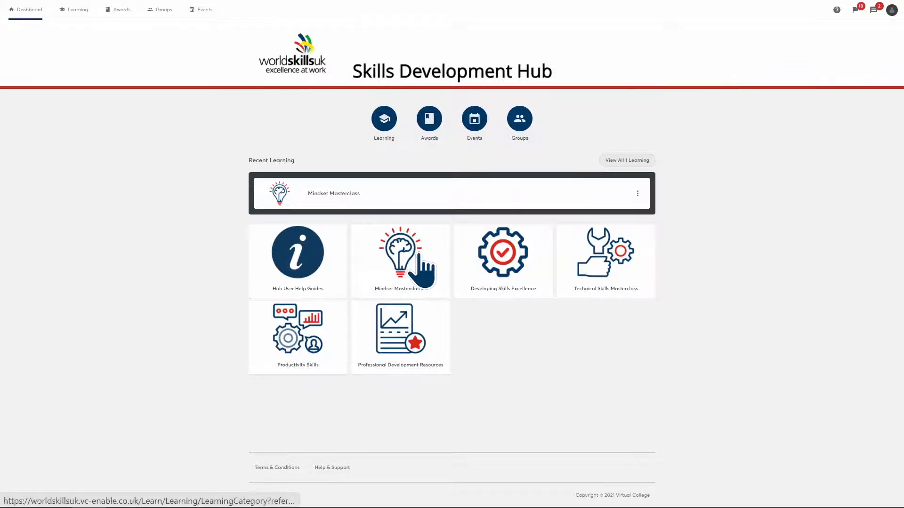
- Open the Mindset Masterclass tile from the Dashboard
click(399, 260)
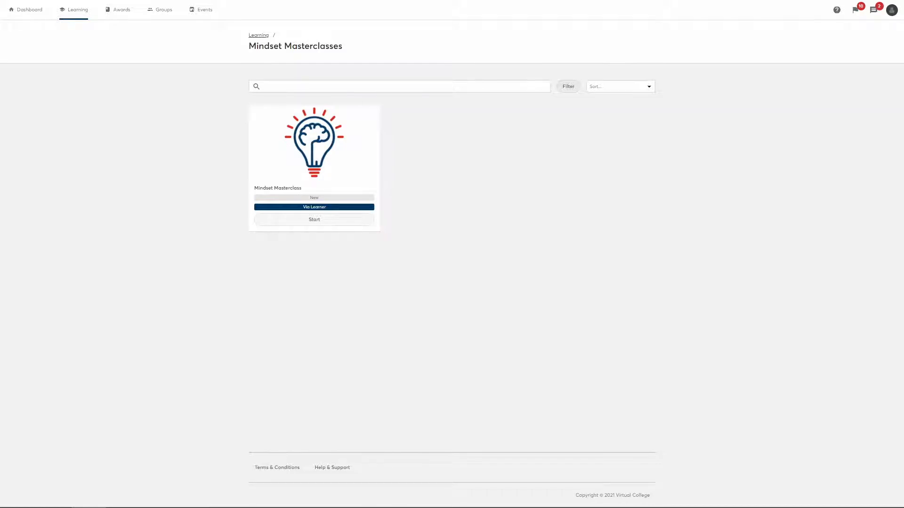
- Start the Mindset Masterclass course and scroll through its completed modules
click(314, 220)
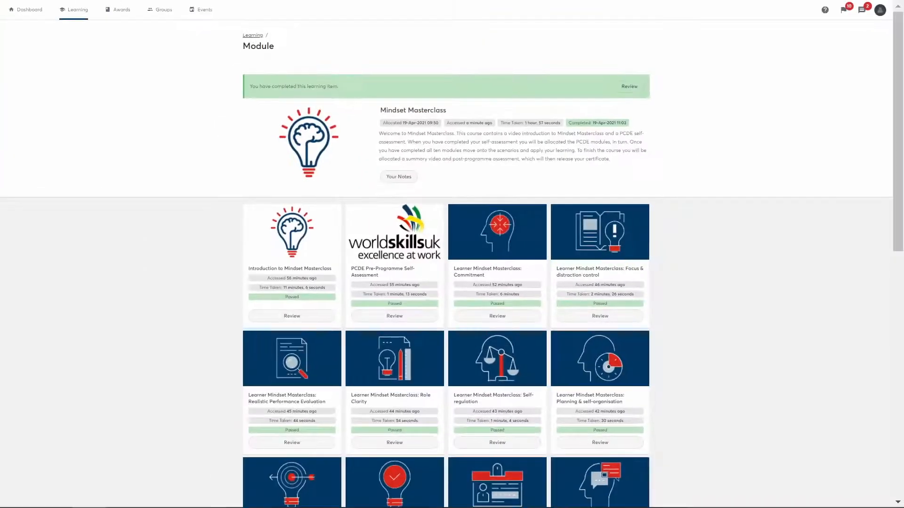
scroll(down, 3)
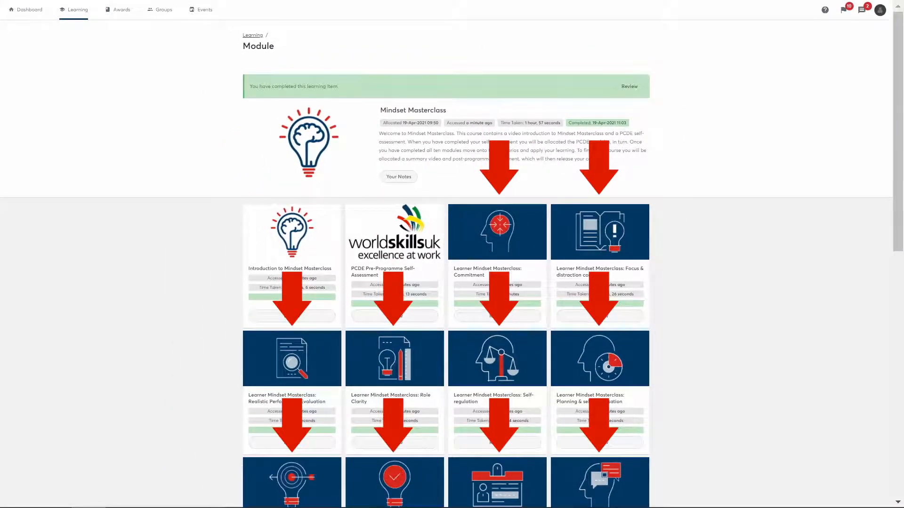
- Scroll down the module tiles towards the certificate
scroll(down, 3)
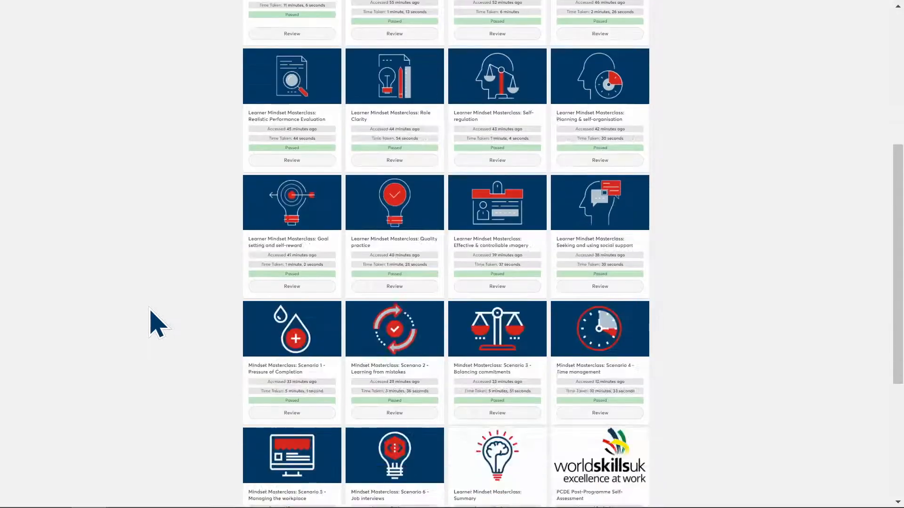
scroll(down, 3)
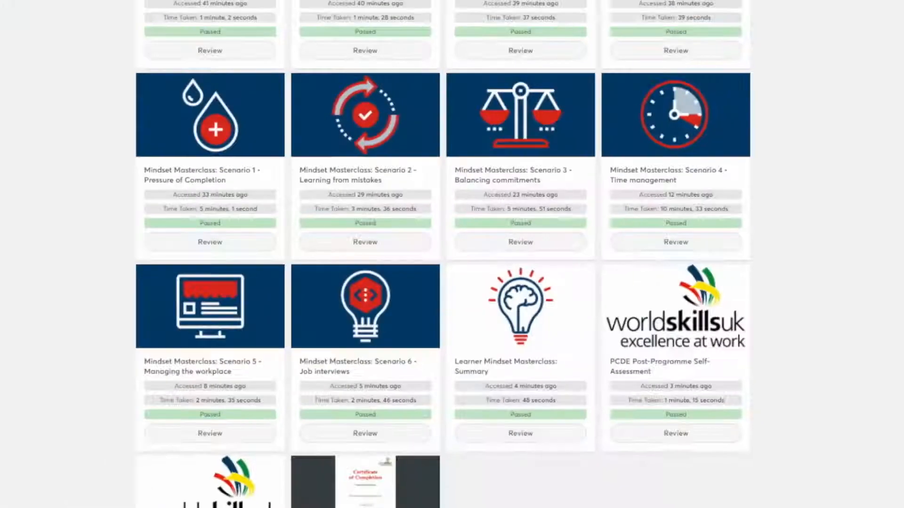
scroll(down, 3)
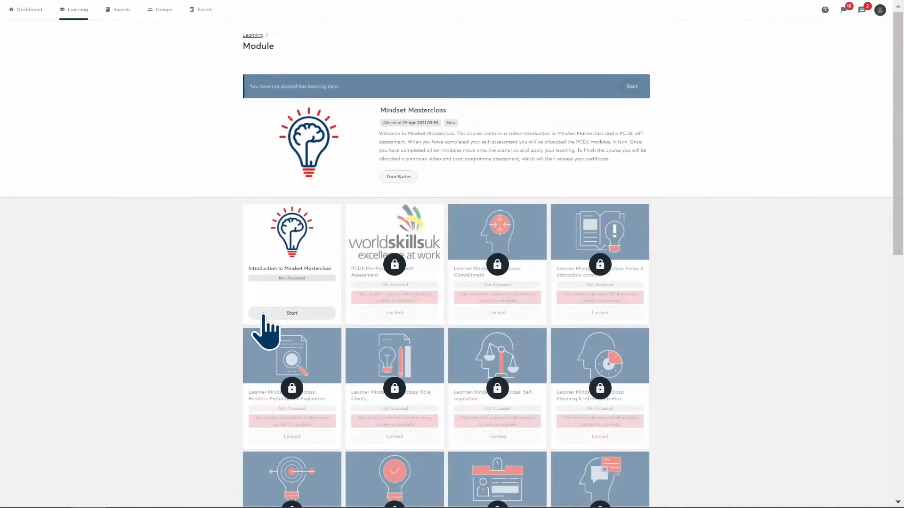
- Start the Introduction to Mindset Masterclass module and begin the course lessons
click(292, 313)
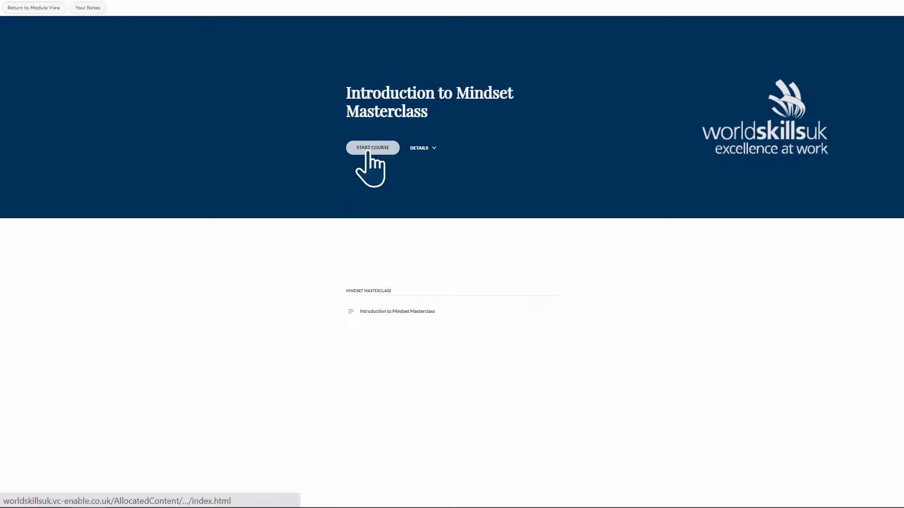
click(372, 147)
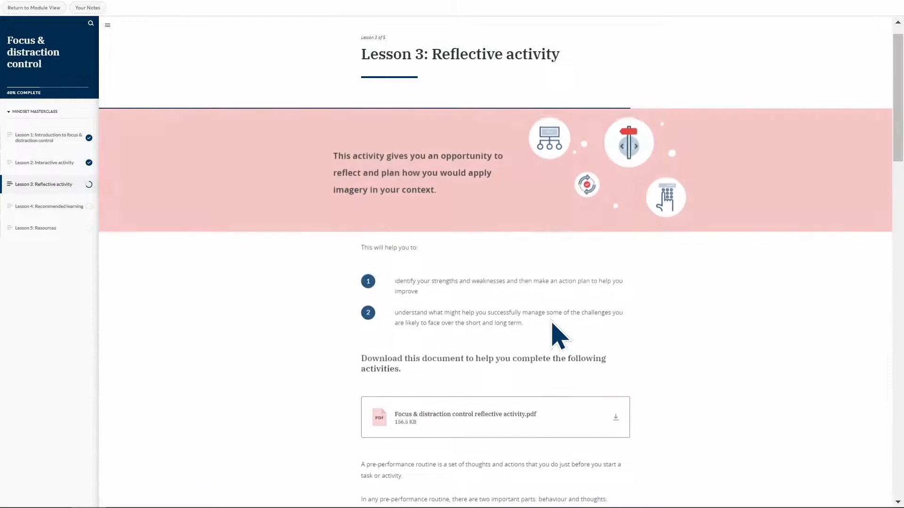
- Flip the commitment cards, rate 'Like me', and download the SMART goal setting PDF
scroll(down, 3)
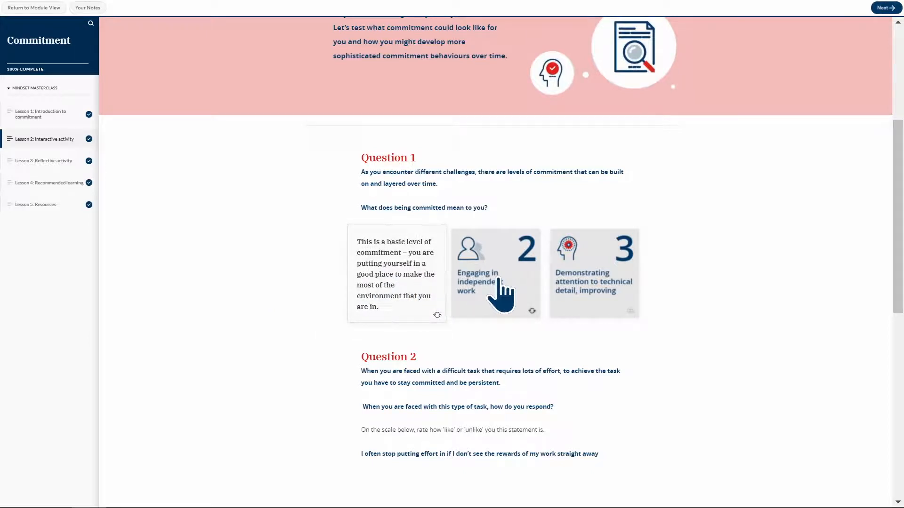
click(495, 273)
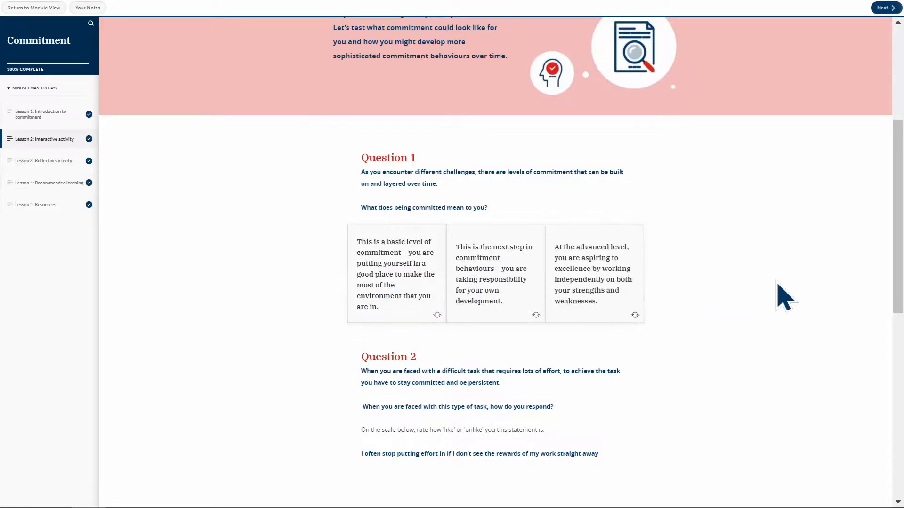
scroll(down, 3)
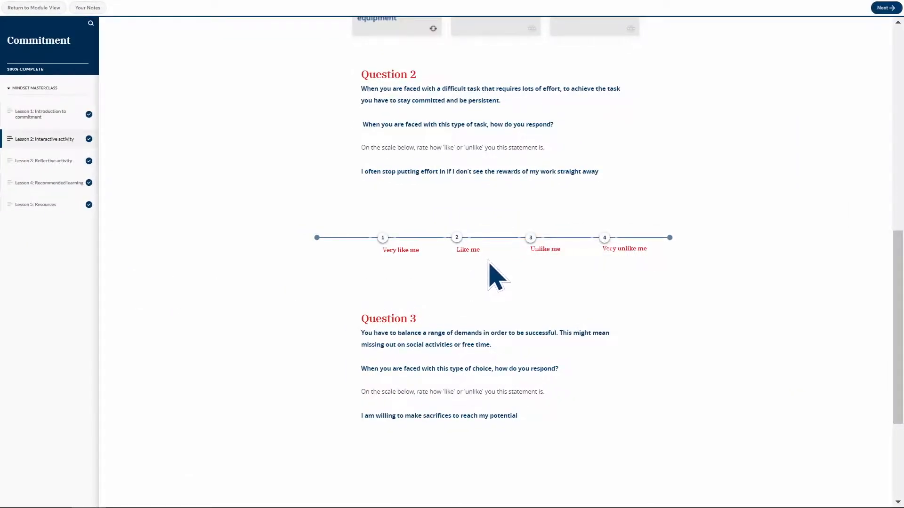
click(456, 237)
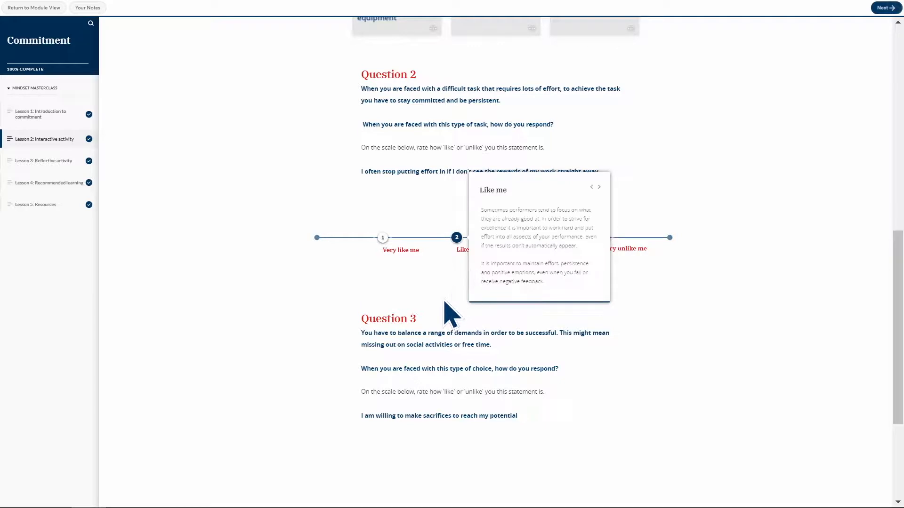
click(36, 204)
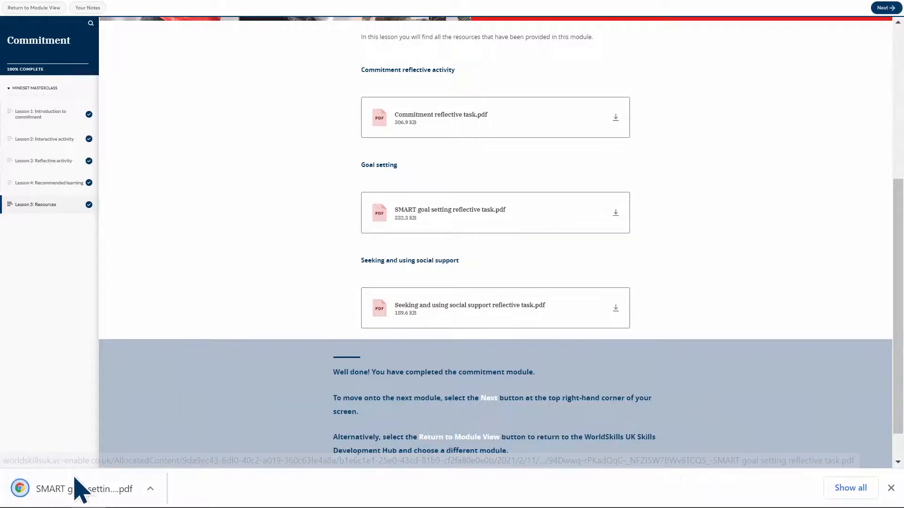
click(87, 489)
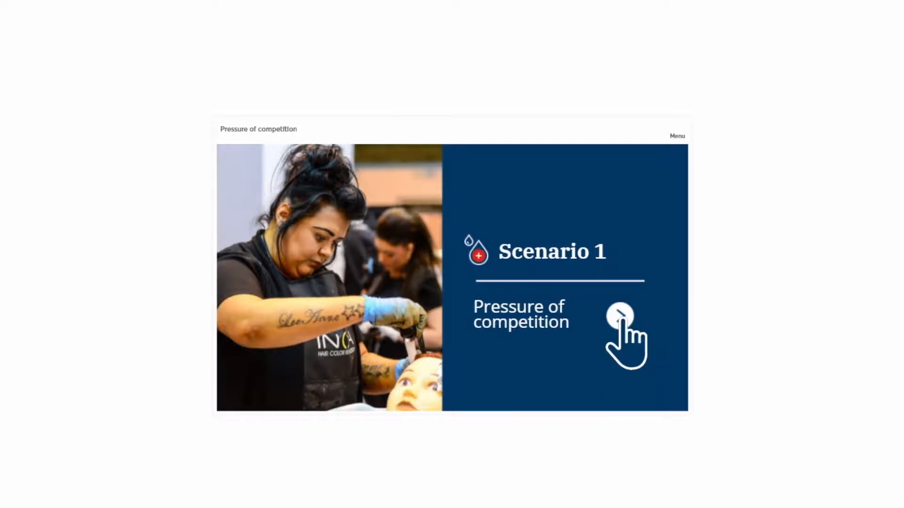
- Work through the scenarios, choosing the Commitment card, submitting, and finishing Final thoughts
click(620, 316)
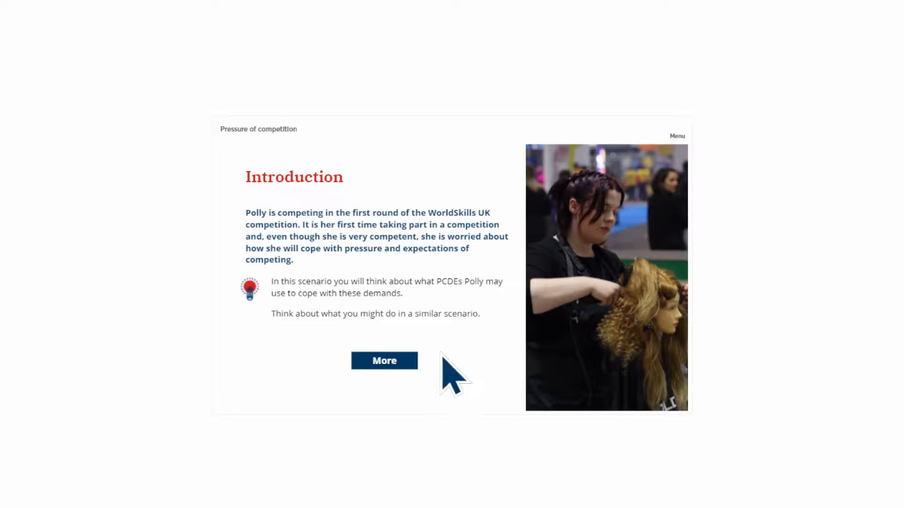
mouse_move(490, 367)
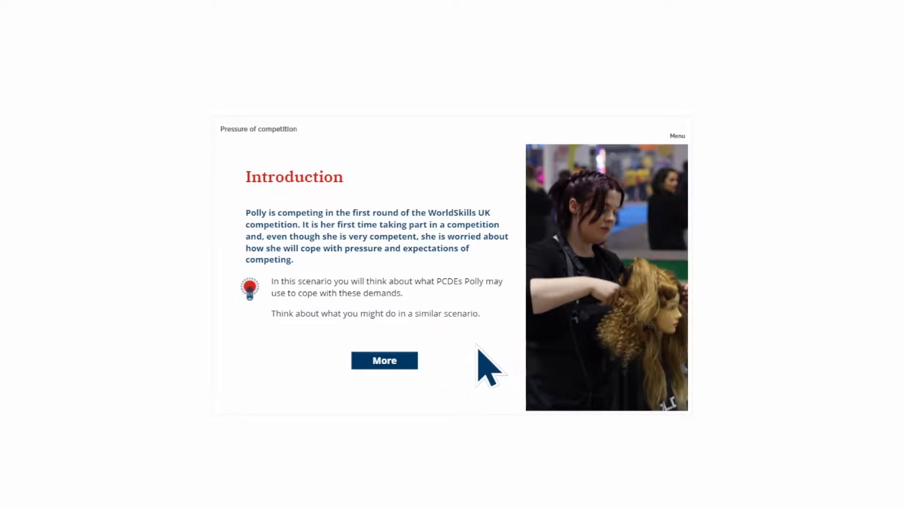
click(384, 360)
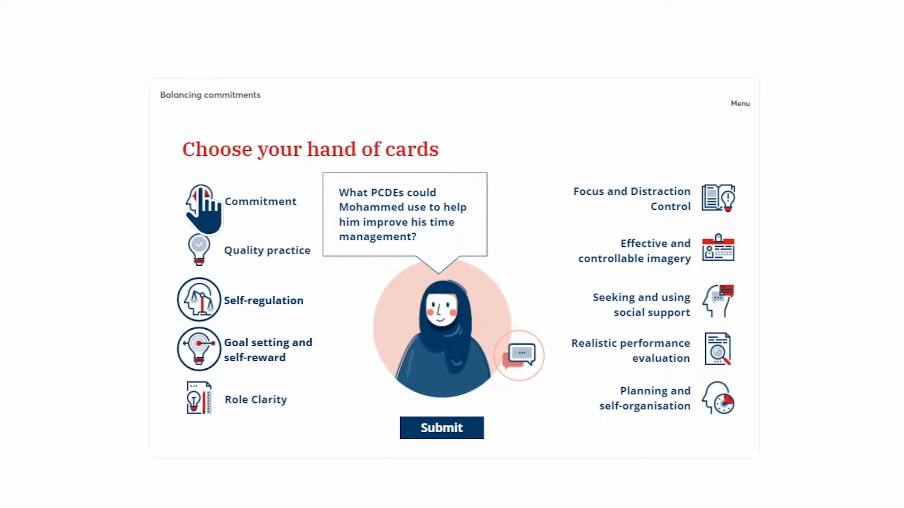
click(442, 428)
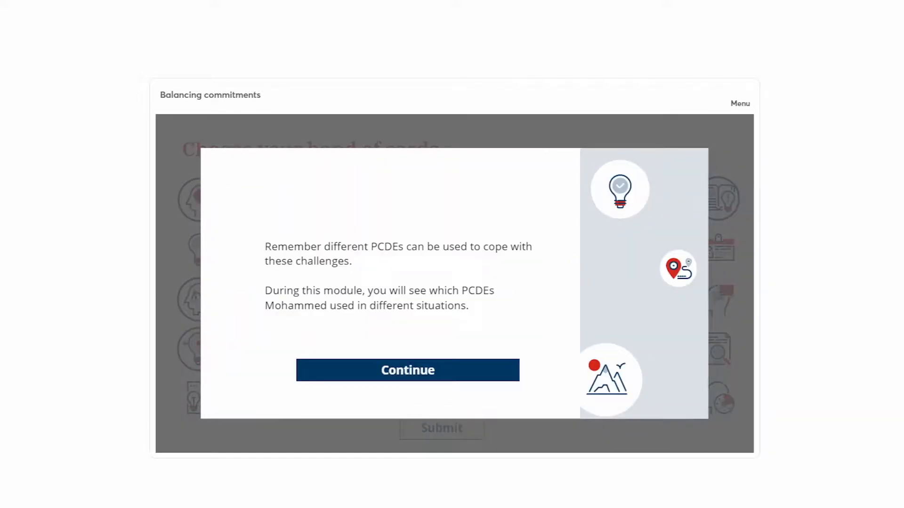
click(407, 369)
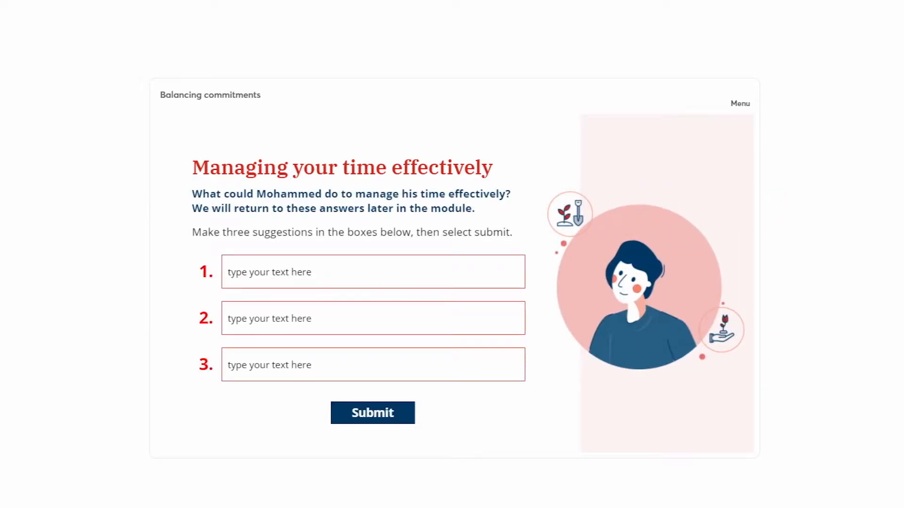
click(373, 412)
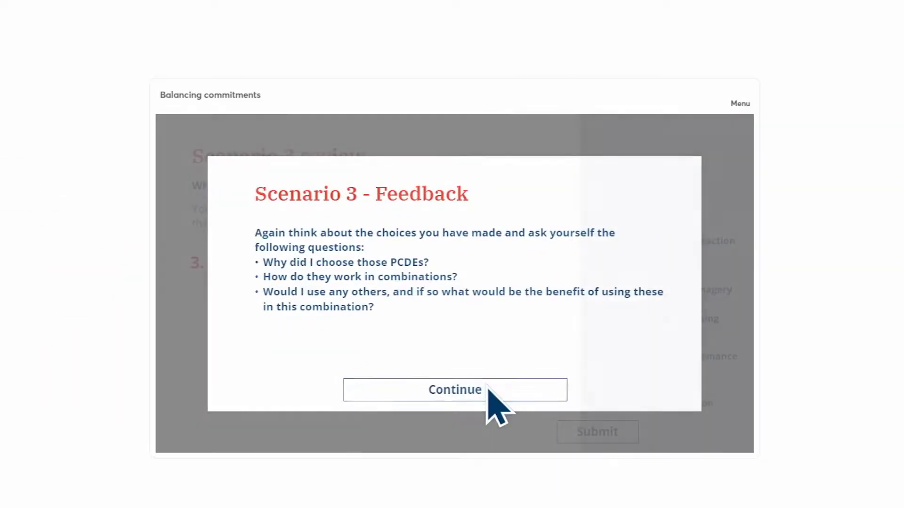
click(454, 389)
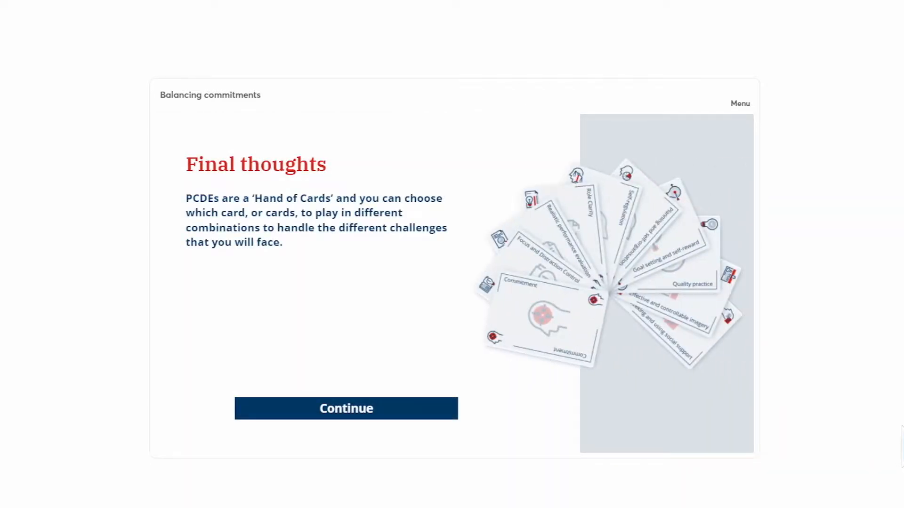
click(345, 408)
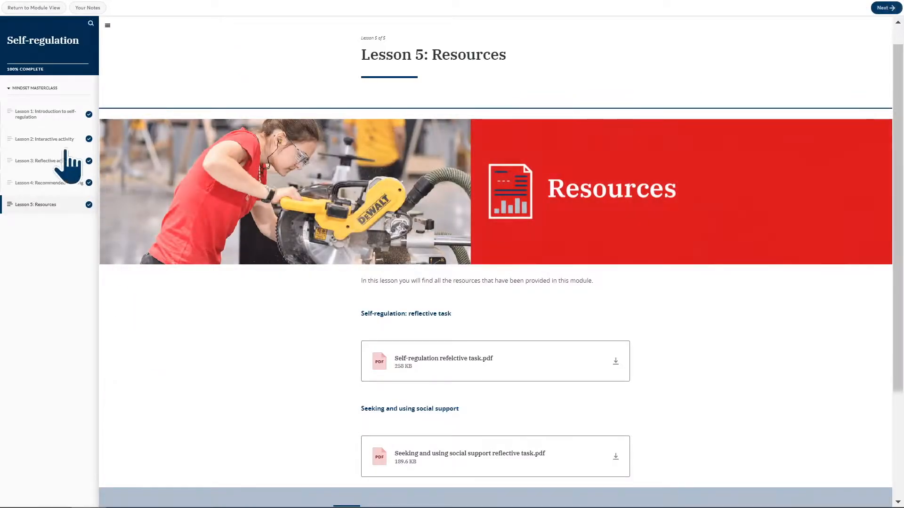
- Flip the self-talk cards, answer Agree in the evaluation, and continue past the thank-you page
click(45, 139)
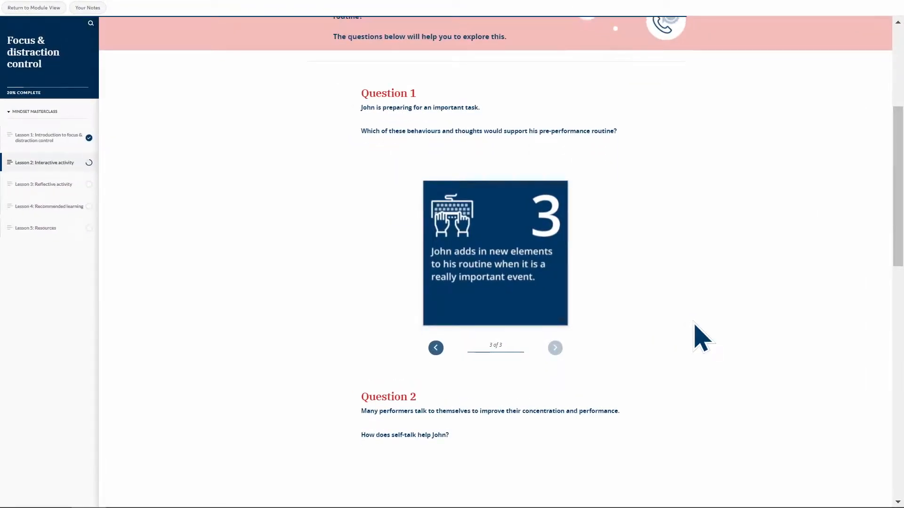
scroll(down, 3)
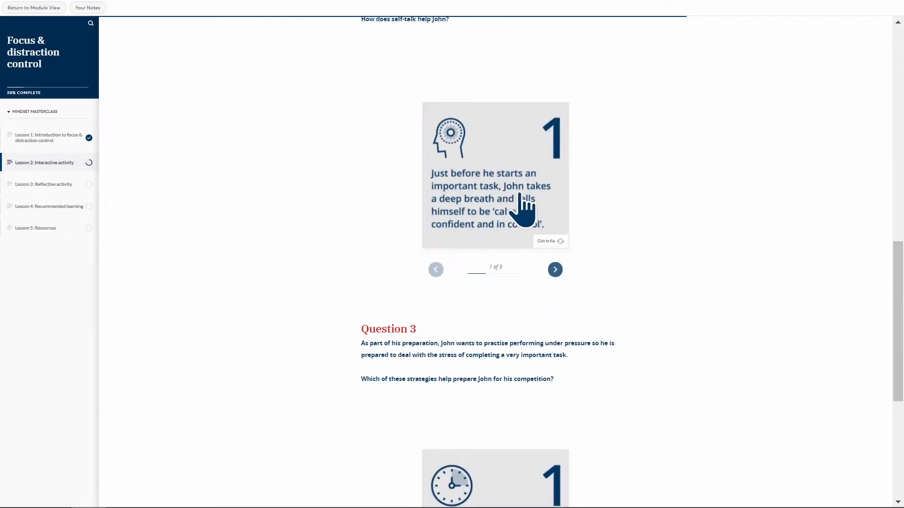
click(495, 175)
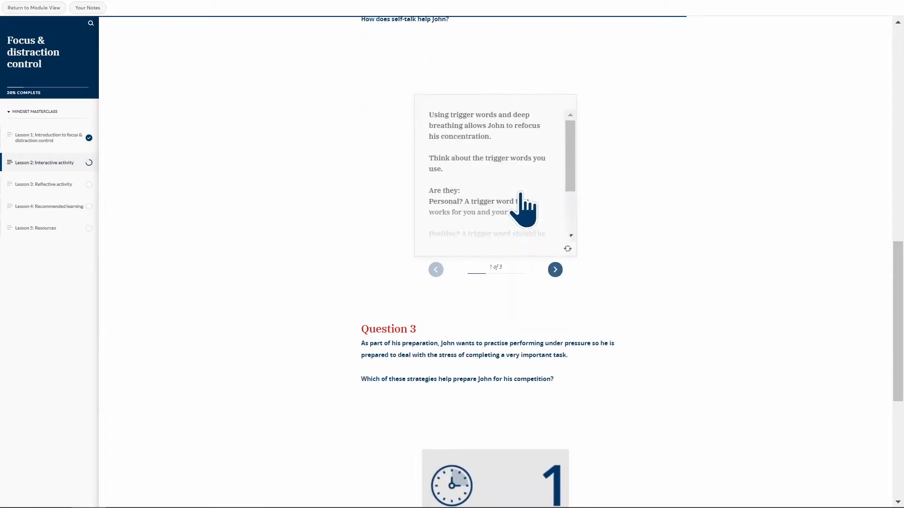
click(554, 270)
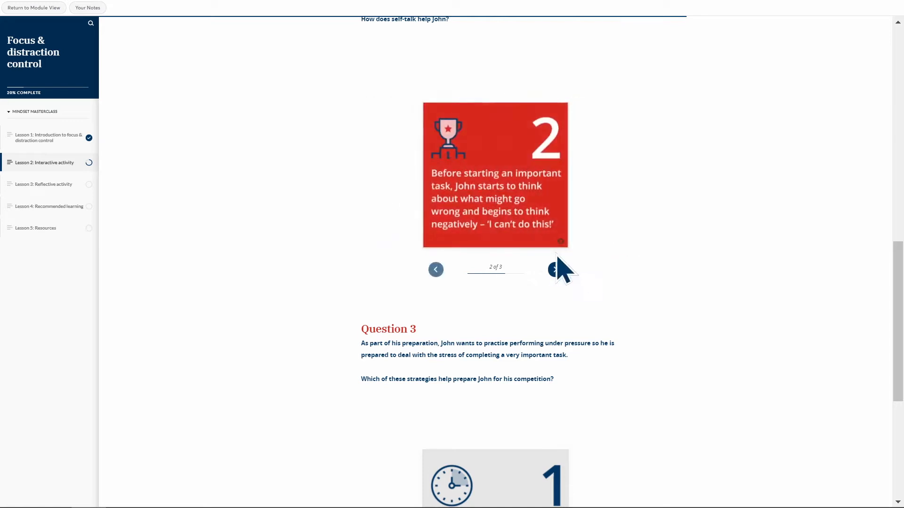
click(553, 269)
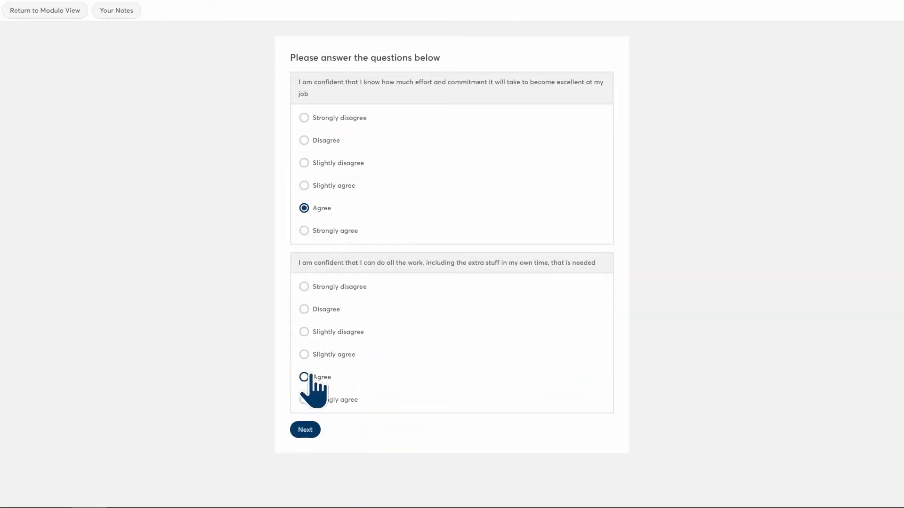
click(304, 429)
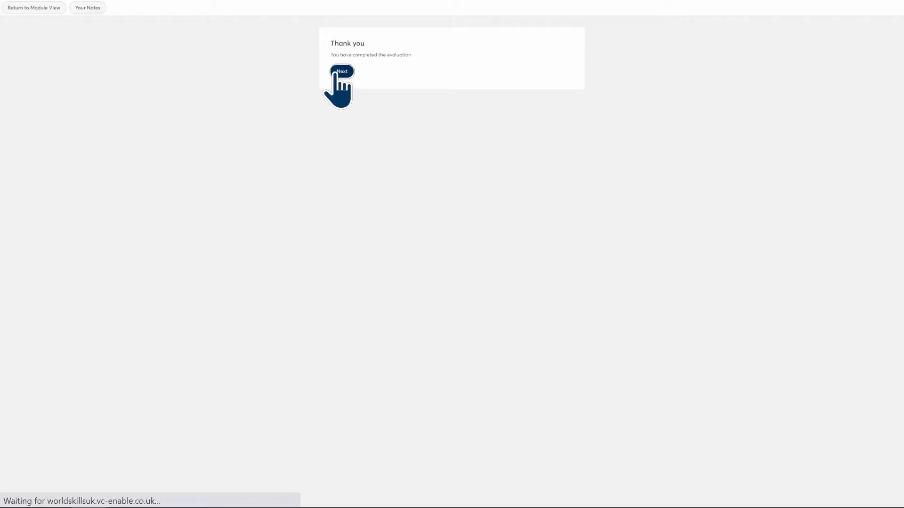
click(342, 71)
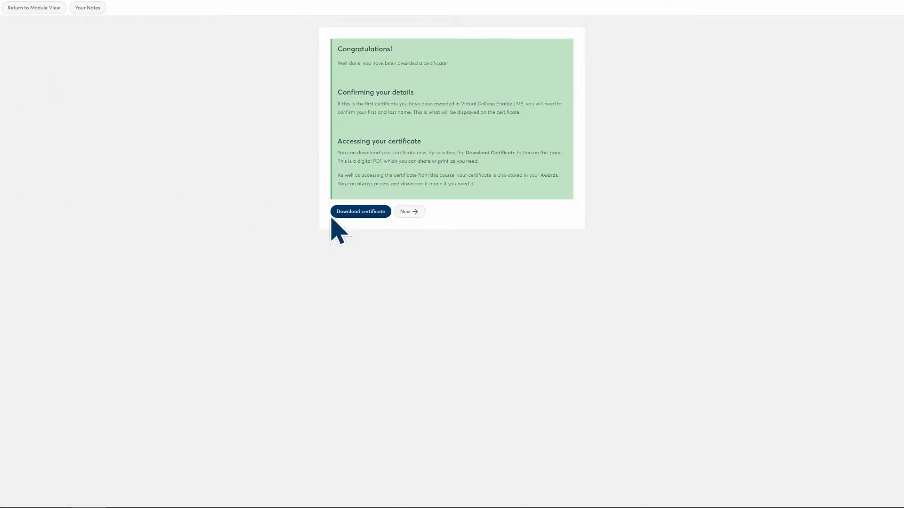